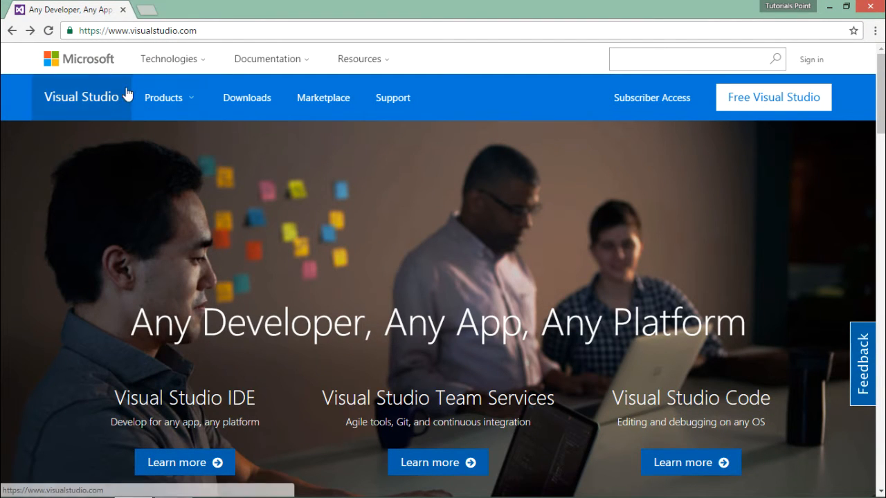
pyautogui.moveTo(550, 178)
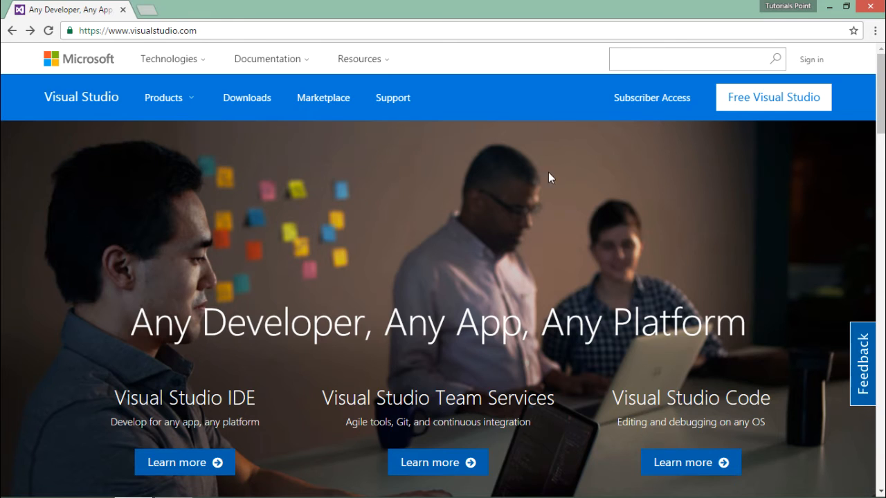
pyautogui.moveTo(793, 121)
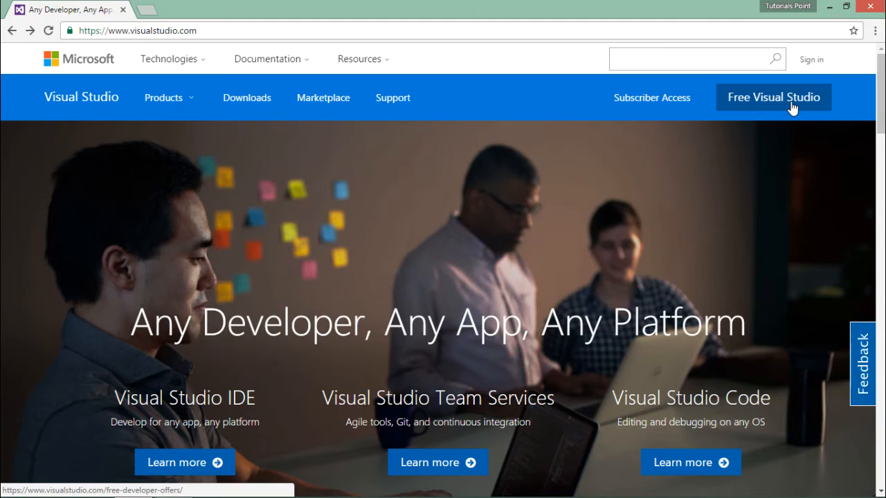
# Follow the 'Free Visual Studio' link from the Visual Studio home page
pyautogui.click(774, 97)
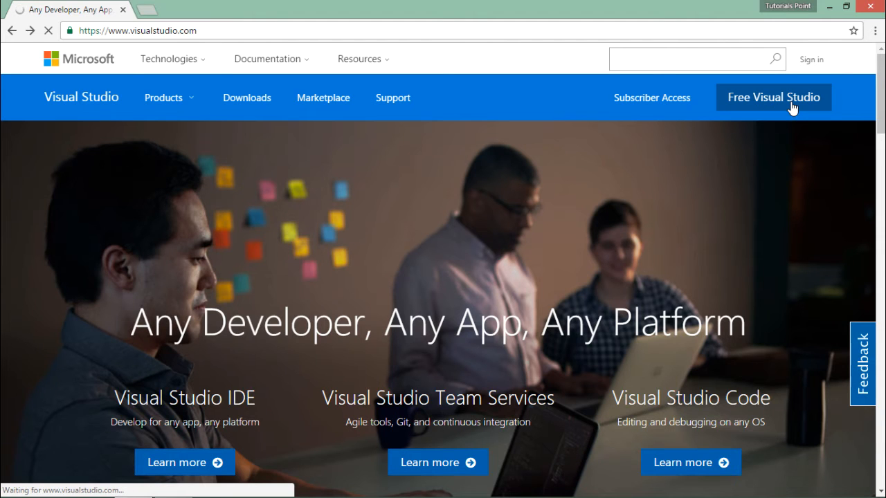
# Download the Visual Studio Community installer .exe from its offers card
pyautogui.click(773, 97)
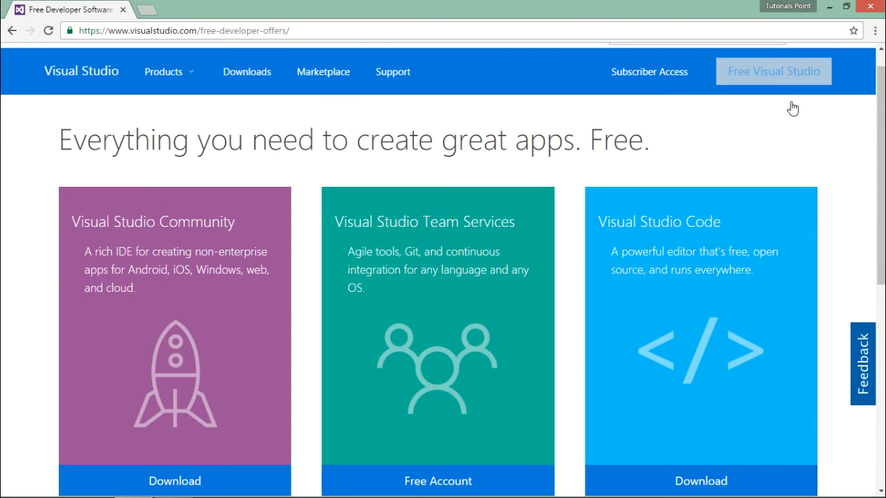
pyautogui.scroll(-3)
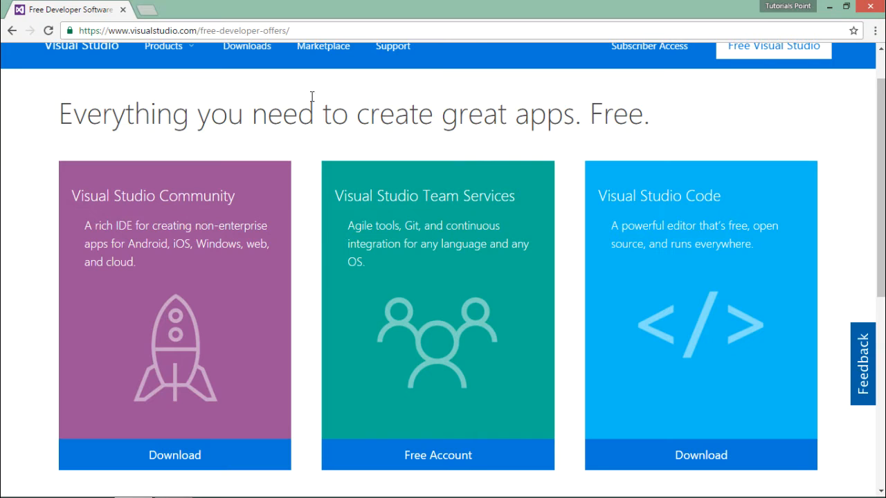
pyautogui.moveTo(196, 217)
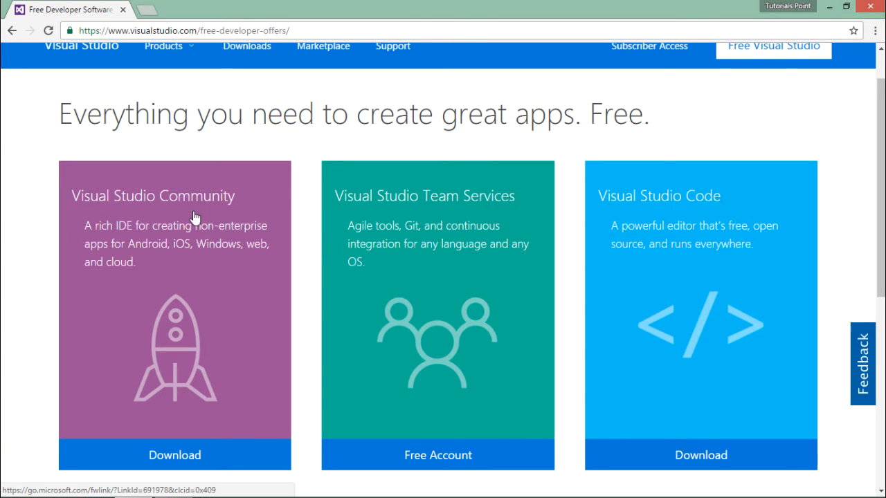
pyautogui.moveTo(179, 455)
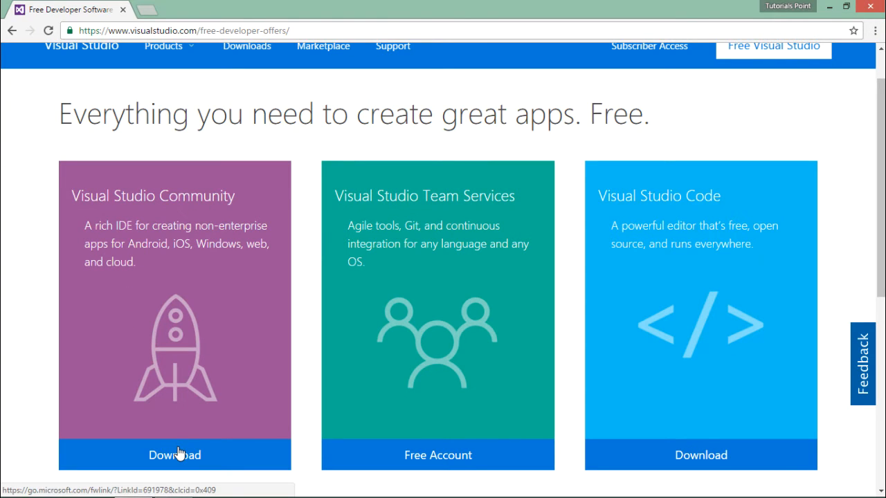
pyautogui.click(174, 455)
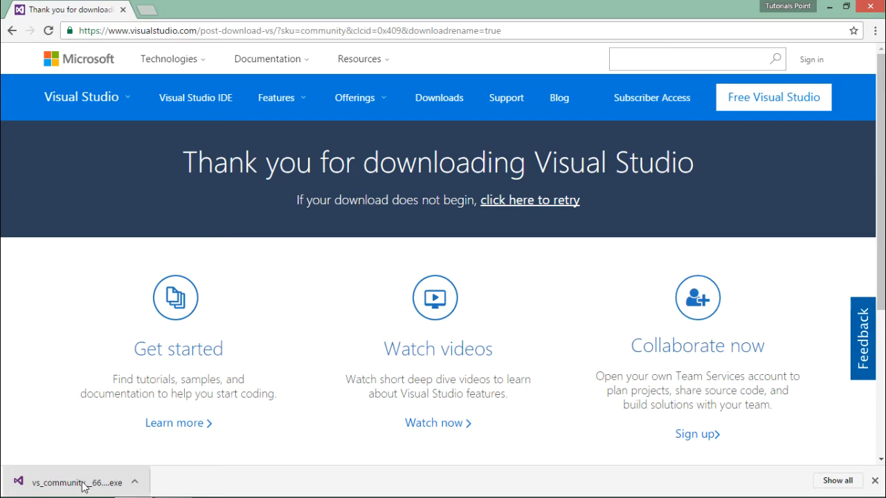
pyautogui.moveTo(79, 482)
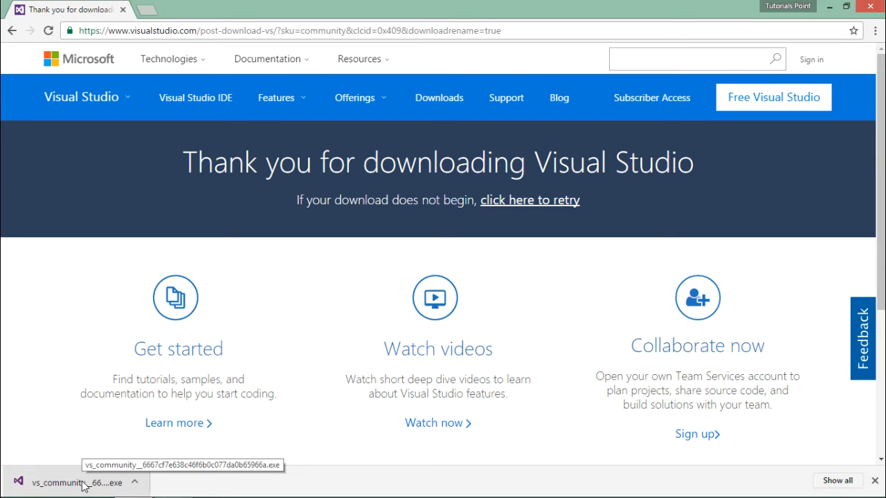
# Run the downloaded vs_community installer from Chrome's download bar
pyautogui.click(76, 483)
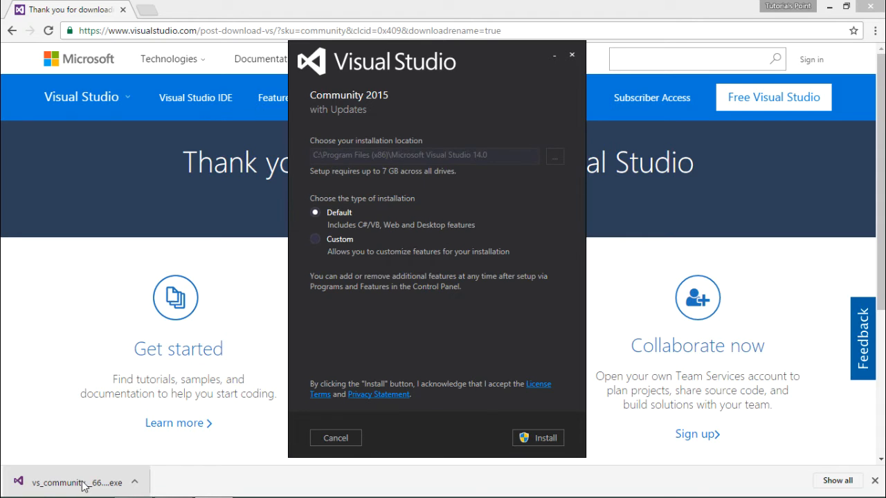
pyautogui.moveTo(272, 279)
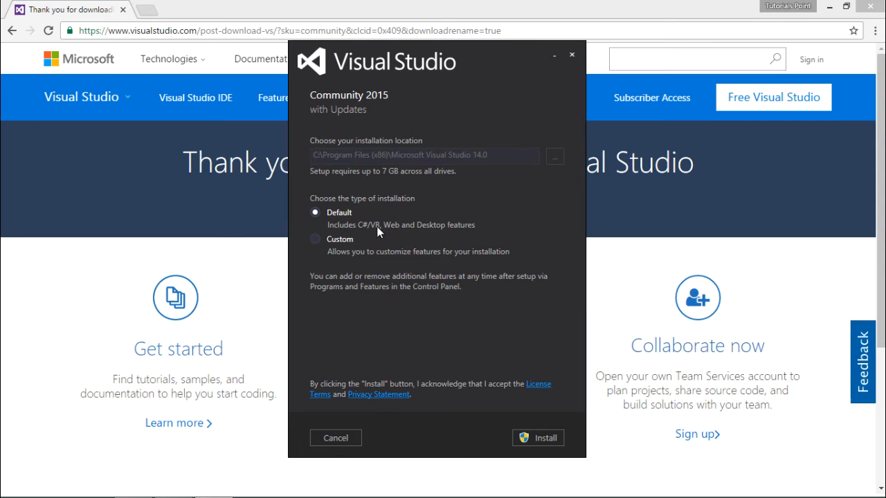
pyautogui.moveTo(396, 231)
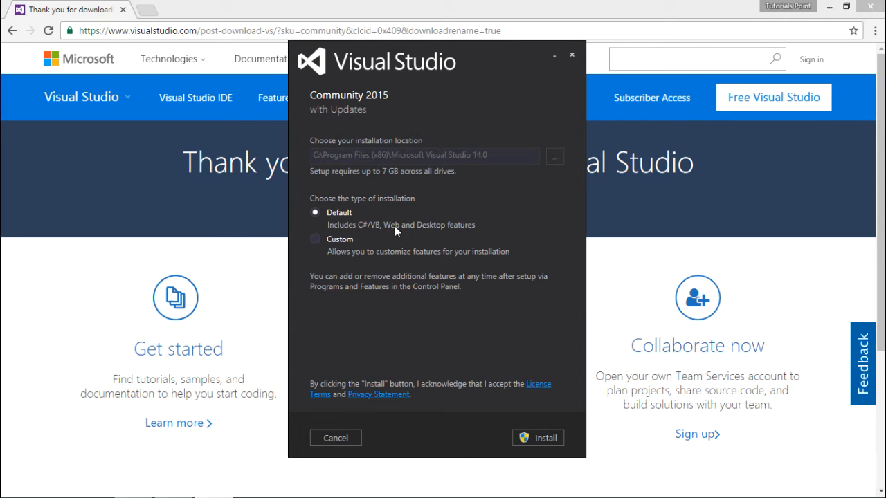
pyautogui.moveTo(434, 233)
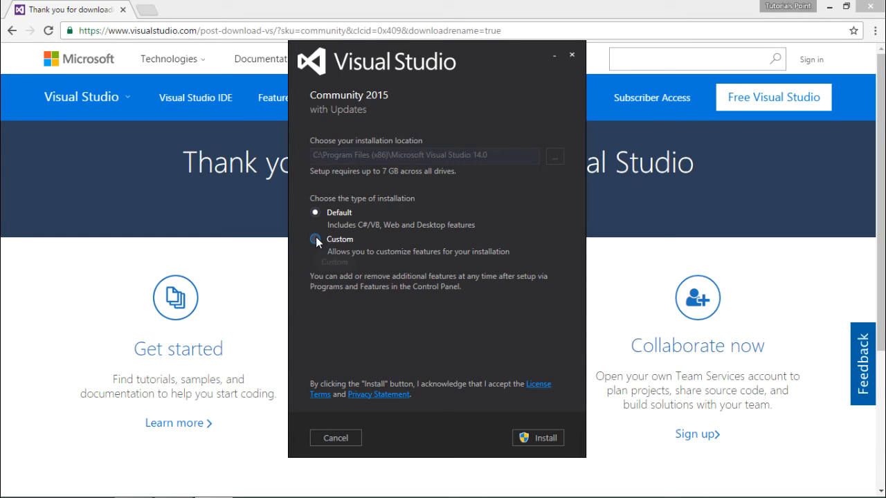
# Pick the Custom installation type and advance to the feature list
pyautogui.click(316, 239)
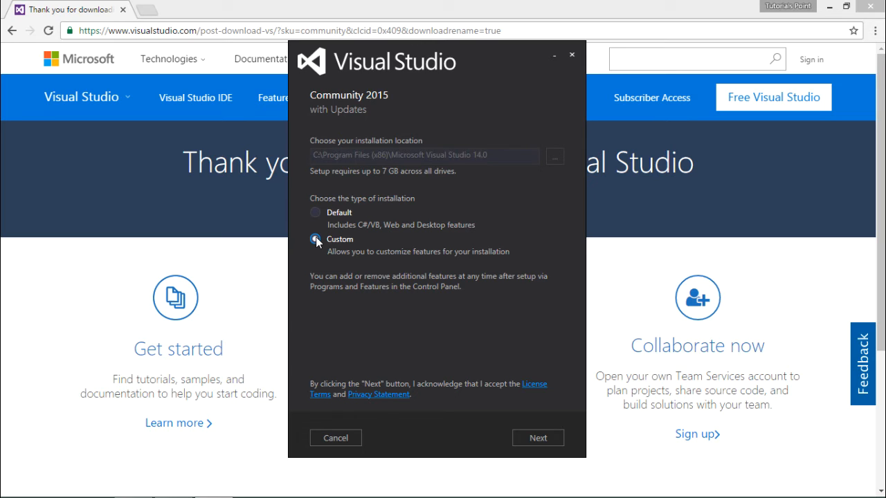
pyautogui.click(315, 239)
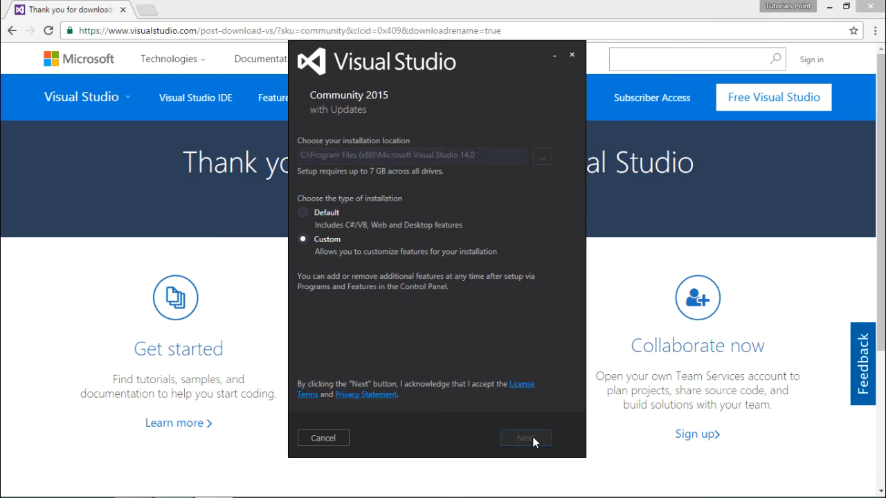
pyautogui.click(524, 438)
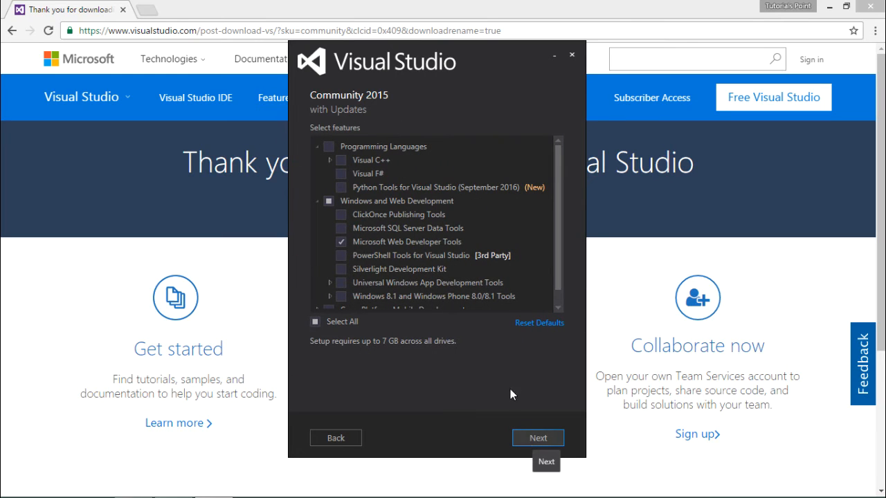
pyautogui.moveTo(414, 318)
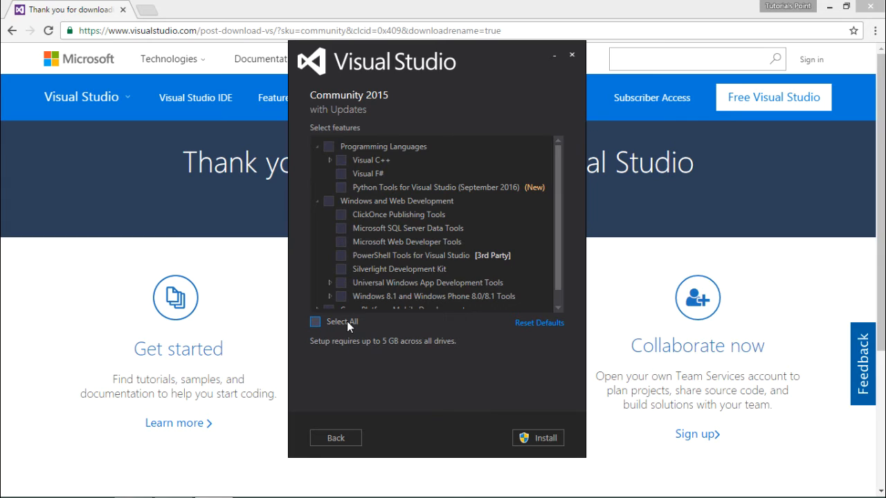
# Tick 'Select All' so every feature is included, totalling 37 GB
pyautogui.click(315, 322)
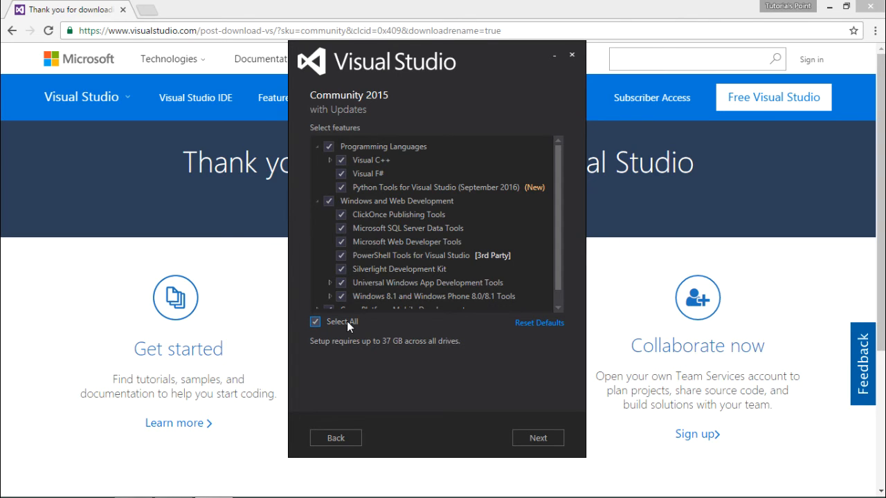
pyautogui.moveTo(397, 377)
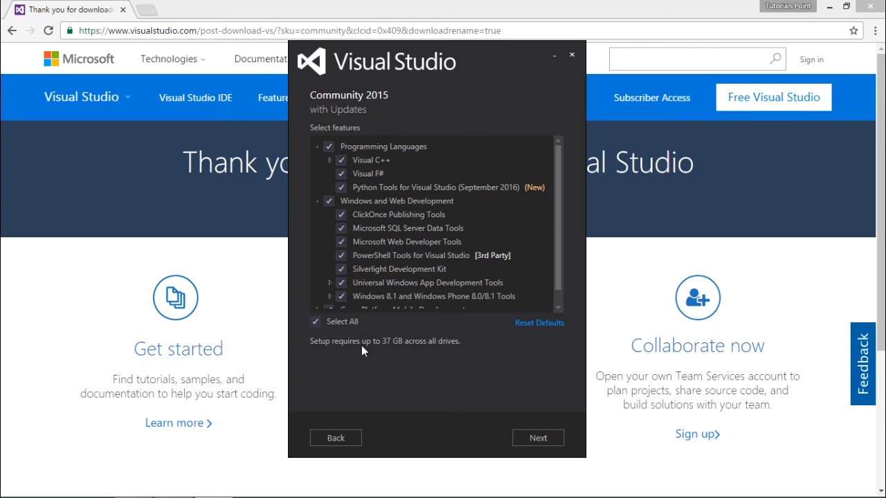
pyautogui.moveTo(389, 346)
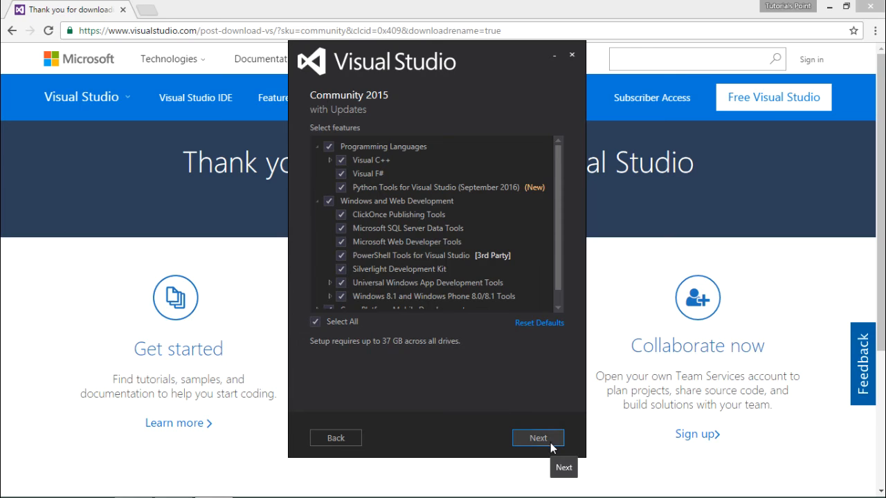
# Review the selected-features summary and begin the installation
pyautogui.click(538, 438)
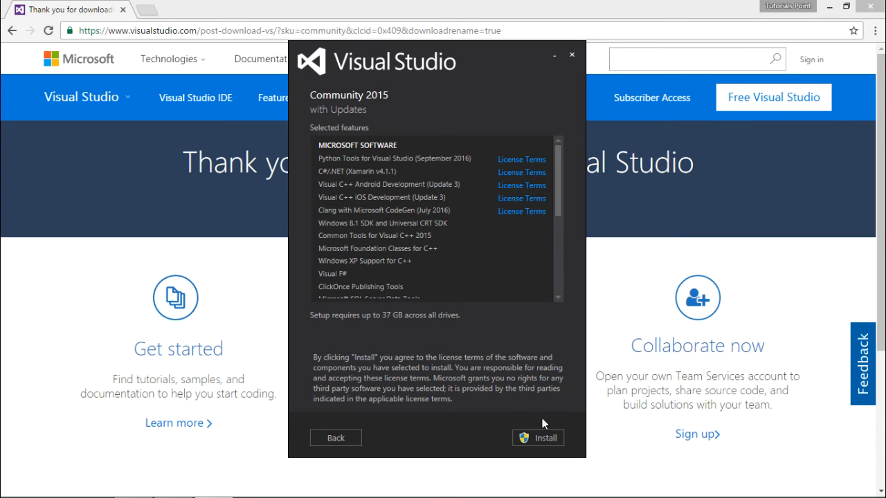
pyautogui.moveTo(539, 438)
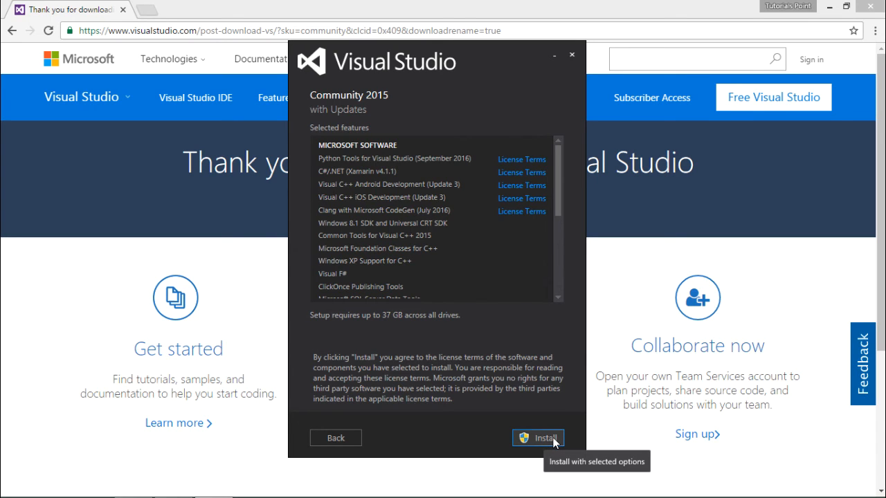
pyautogui.click(538, 437)
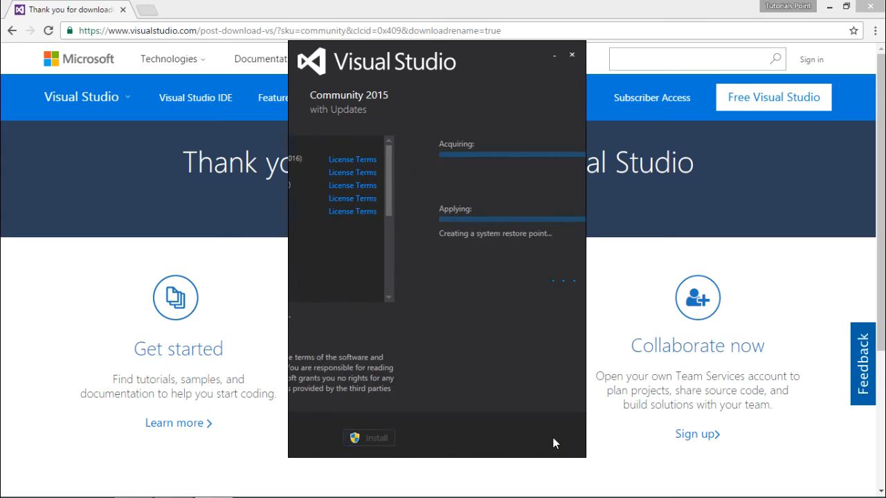